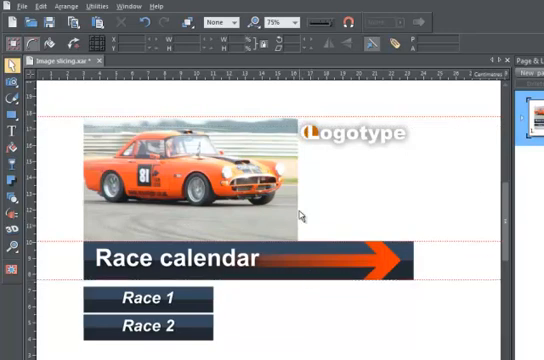
mouse_move(308, 338)
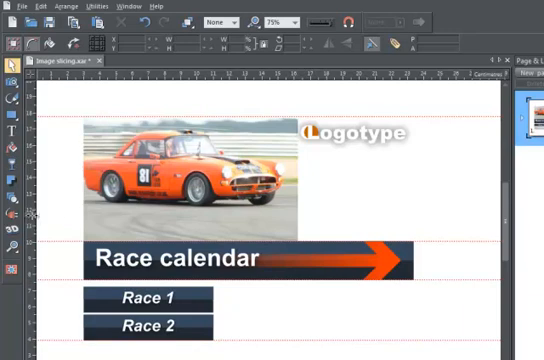
mouse_move(60, 222)
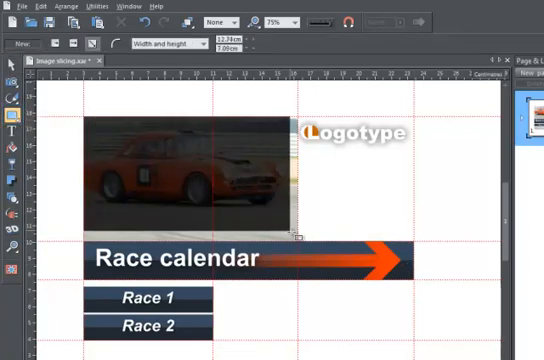
Draw a slice rectangle over the photo region of the race-calendar page.
left_click_drag(296, 236, 300, 238)
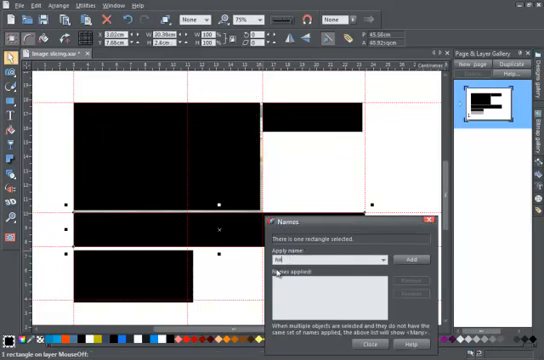
Name the slice rectangles 'heading' and 'button1' in the Names dialog.
type("heading")
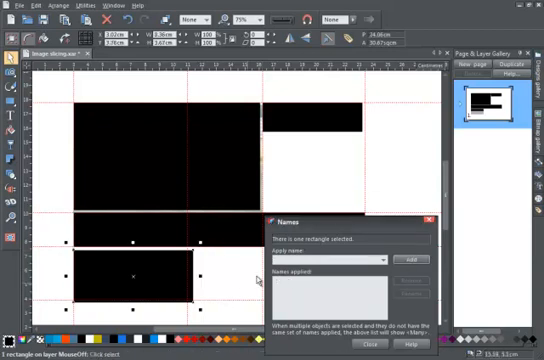
type("null")
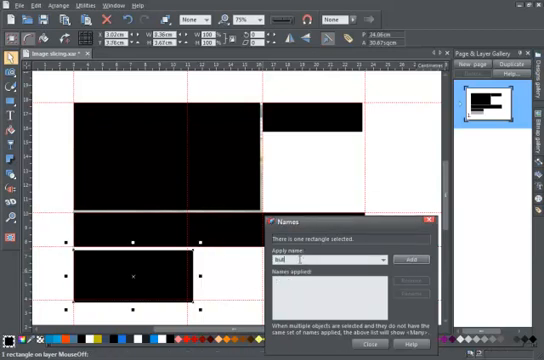
type("button1")
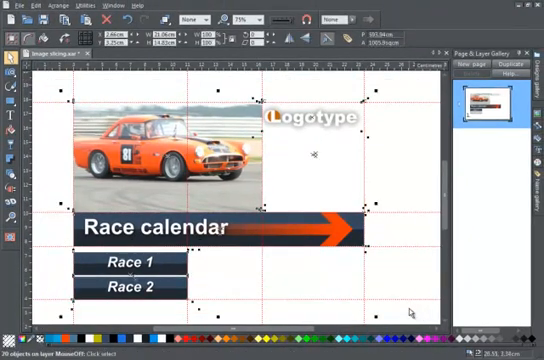
Export the sliced design as image slices with HTML via File > Export.
left_click(10, 6)
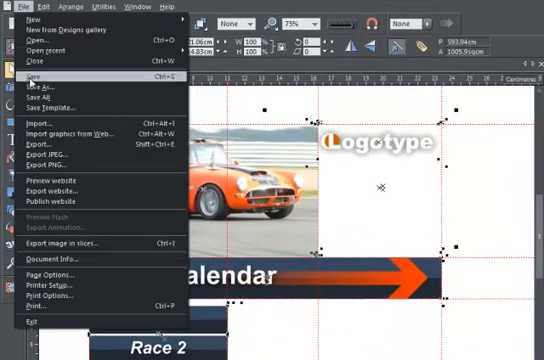
left_click(64, 244)
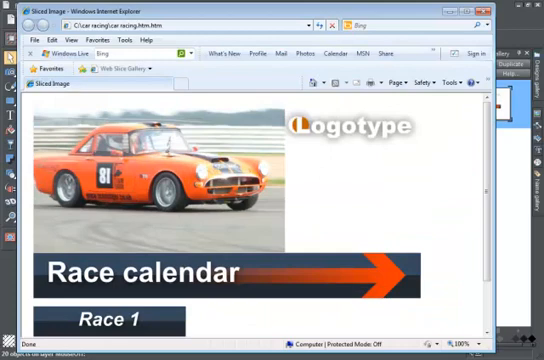
Scroll down the exported page to reveal the Race 1 and Race 2 buttons.
scroll("down", 3)
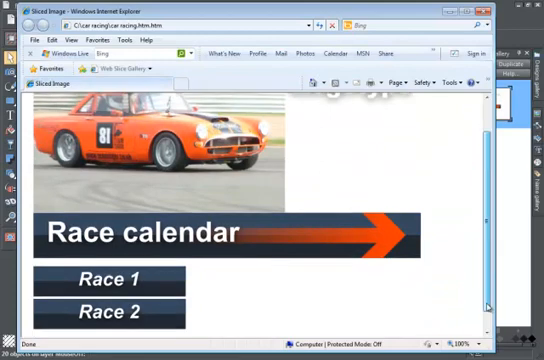